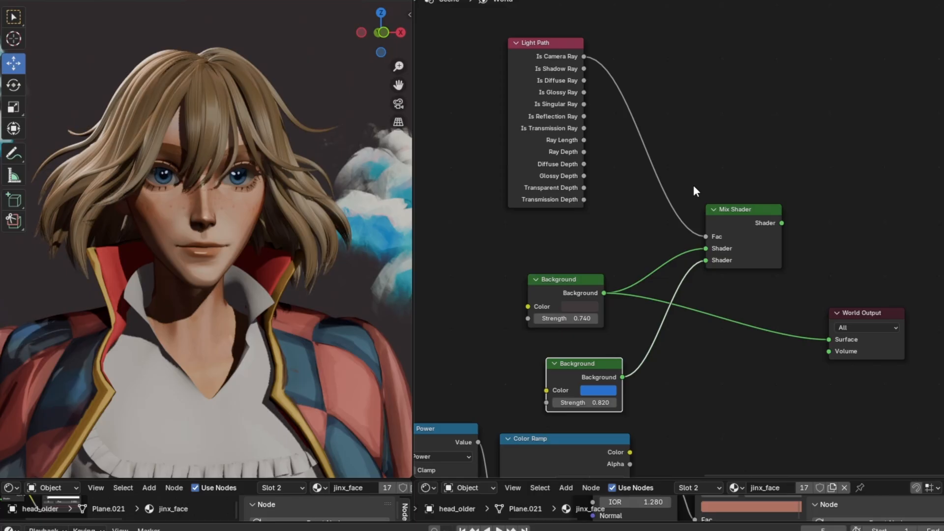
mouse_move(346, 106)
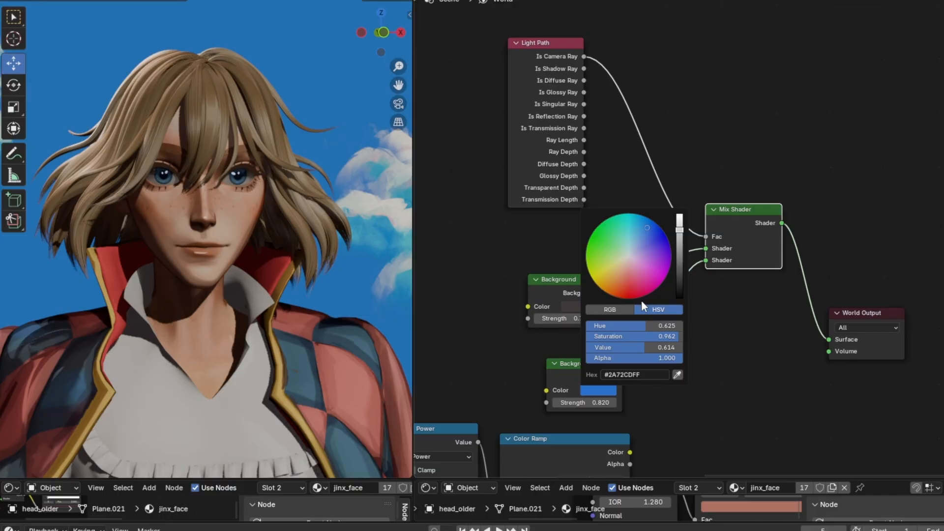
Step: Link the Light Path-driven Mix Shader into World Output and make the camera background blue
left_click_drag(647, 227, 638, 231)
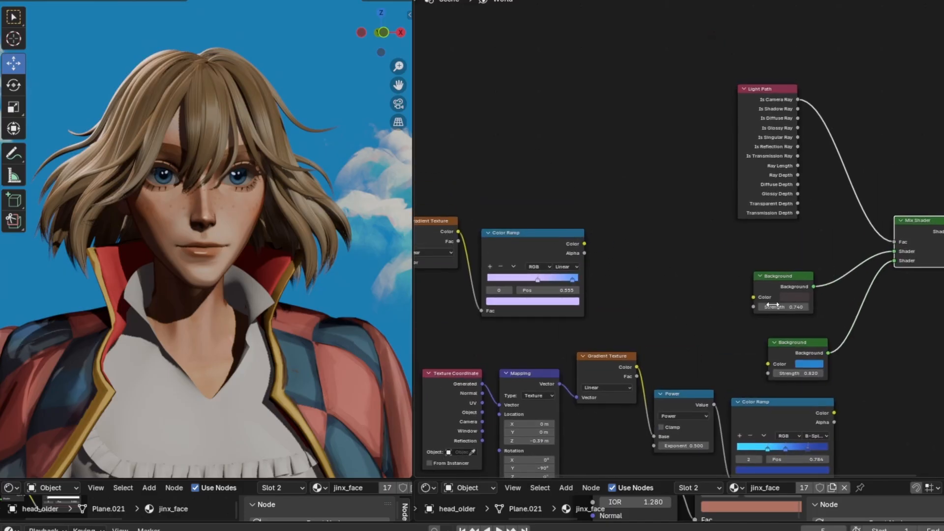
Step: Raise the lighting Background strength to 1.54 and add a Texture Coordinate, Mapping, Gradient Texture chain
left_click(779, 297)
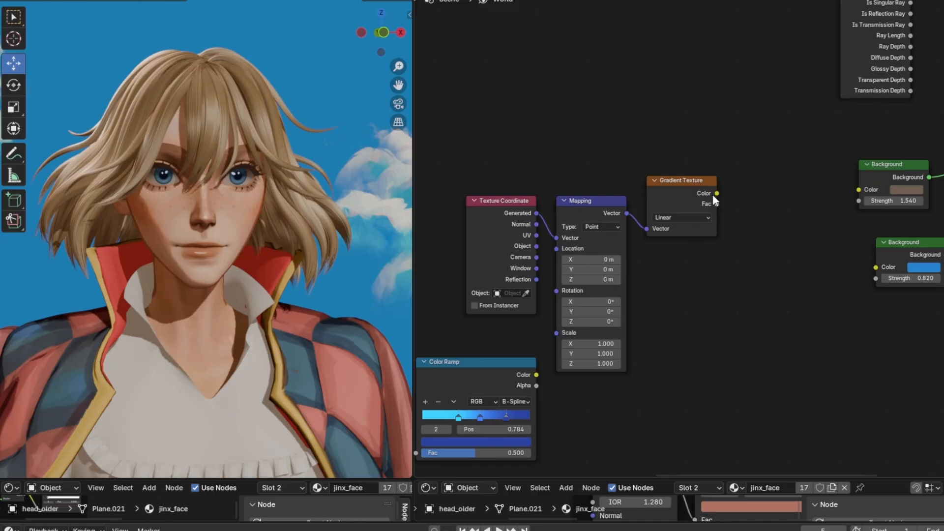
Step: Add a Color Ramp between the Gradient and sky Background, and rotate Mapping Y to -90
type("co")
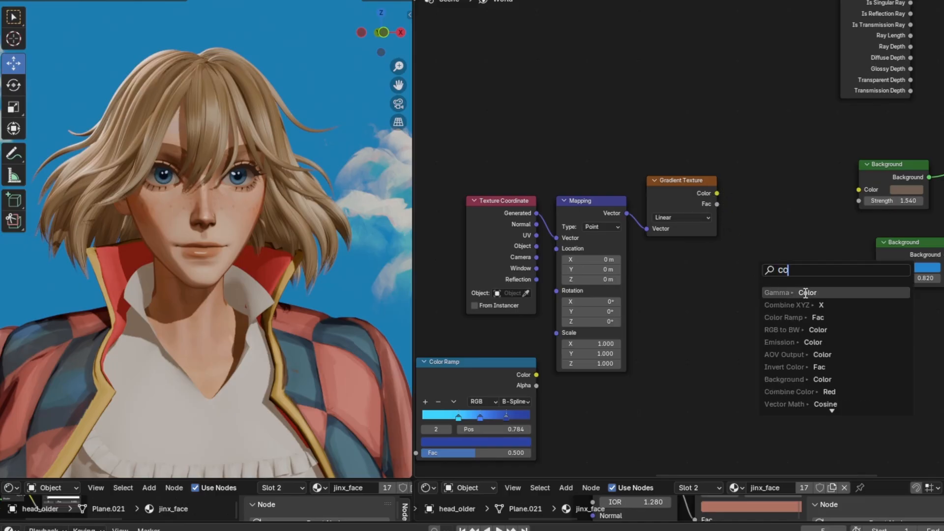
left_click(785, 318)
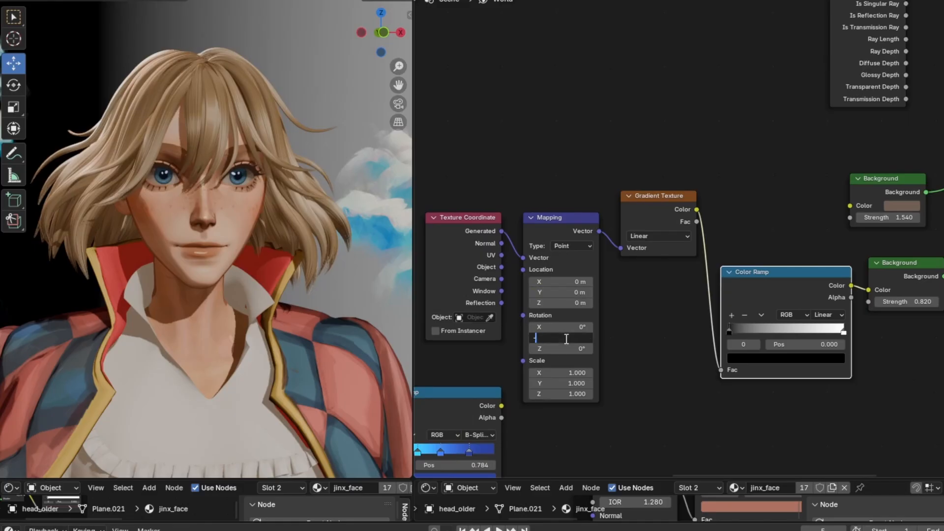
type("-90°")
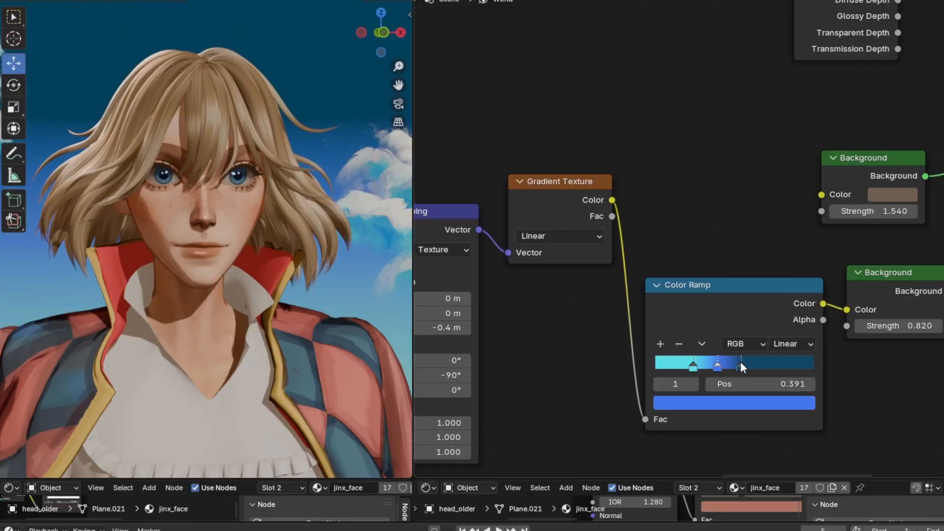
Step: Recolour the sky Color Ramp stops from light cyan to deep blue and reposition them
left_click(733, 403)
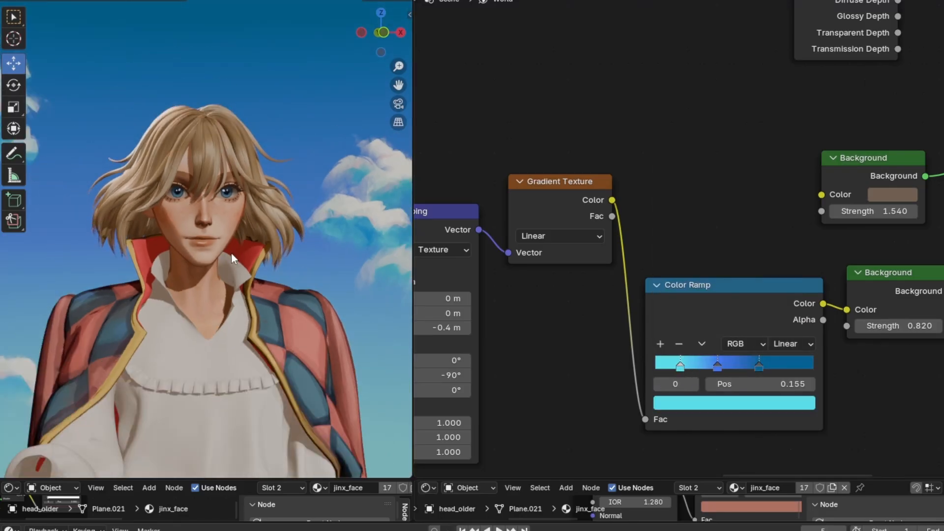
left_click_drag(558, 181, 566, 260)
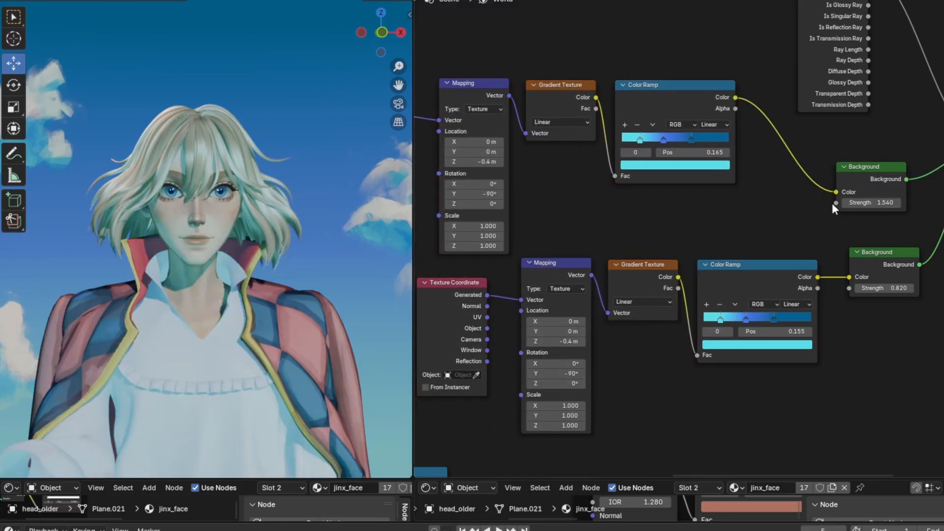
Step: Plug a duplicated gradient ramp into the lighting Background and recolour its stops pink and blue
left_click(886, 202)
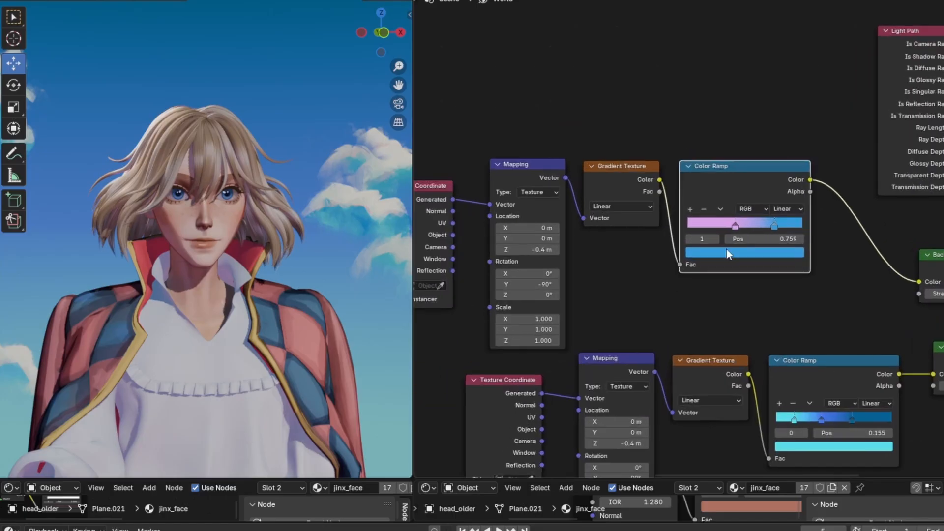
Step: Adjust the lighting ramp's blue stop colour and slide it to position 0.873
left_click(744, 253)
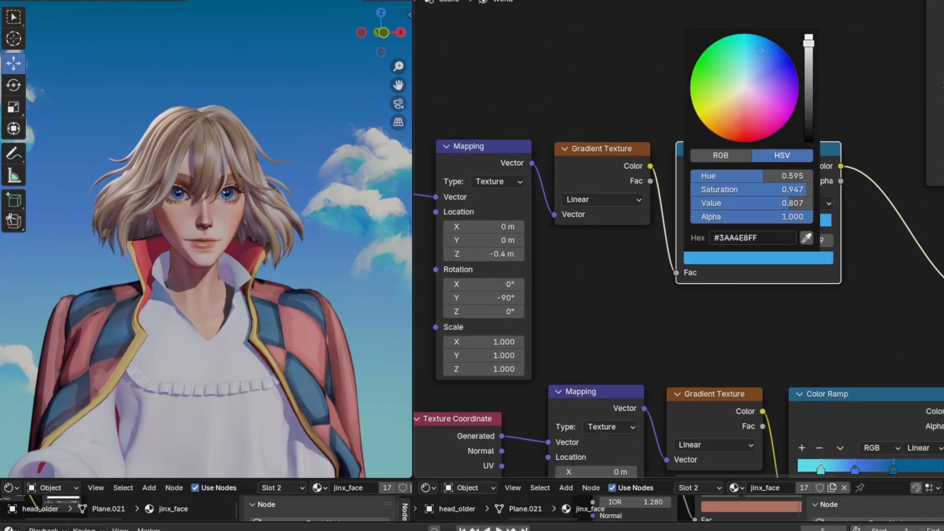
left_click(381, 33)
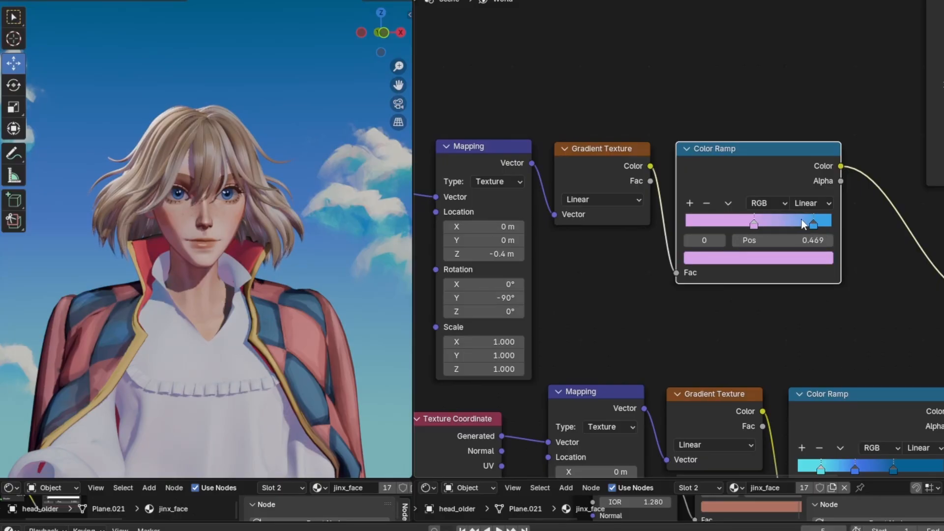
left_click_drag(754, 224, 813, 223)
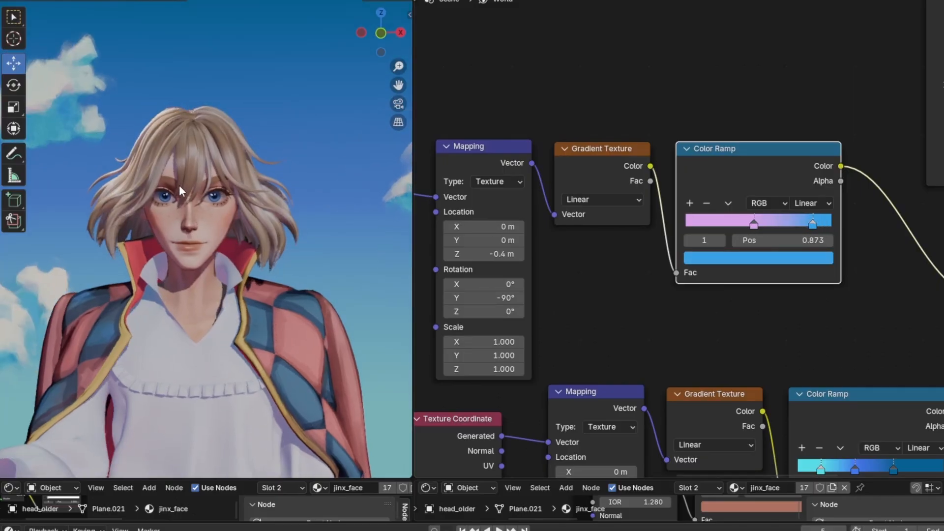